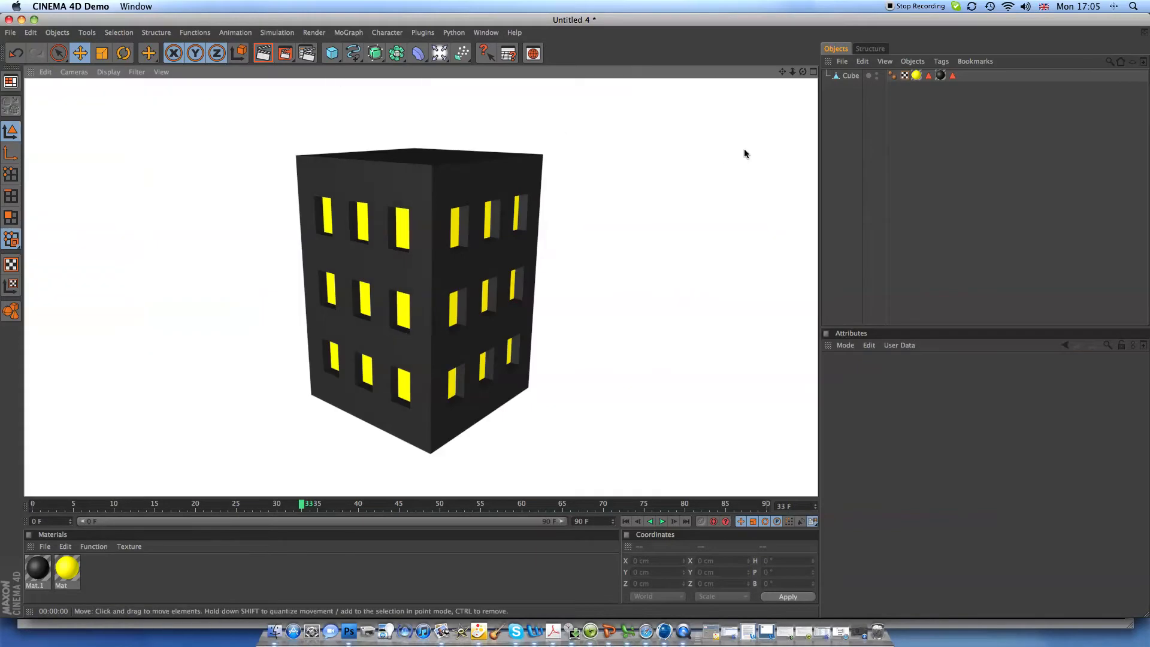
Add a Sketch Render tag and a Sketch Style tag to the selected building cube.
click(850, 75)
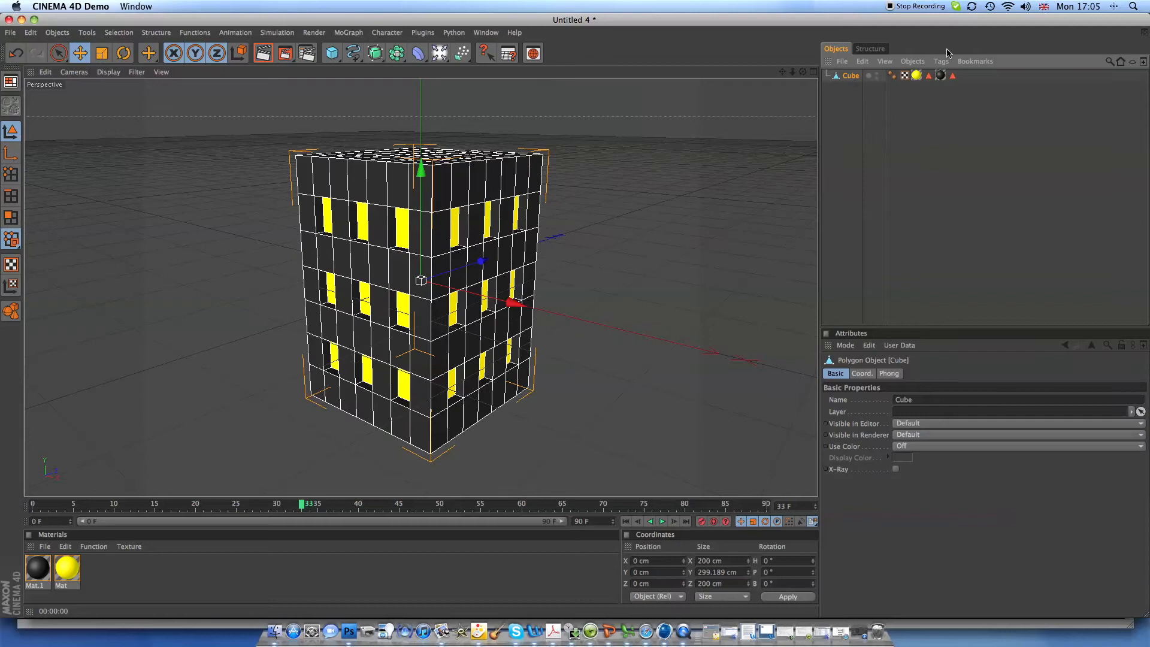
click(941, 62)
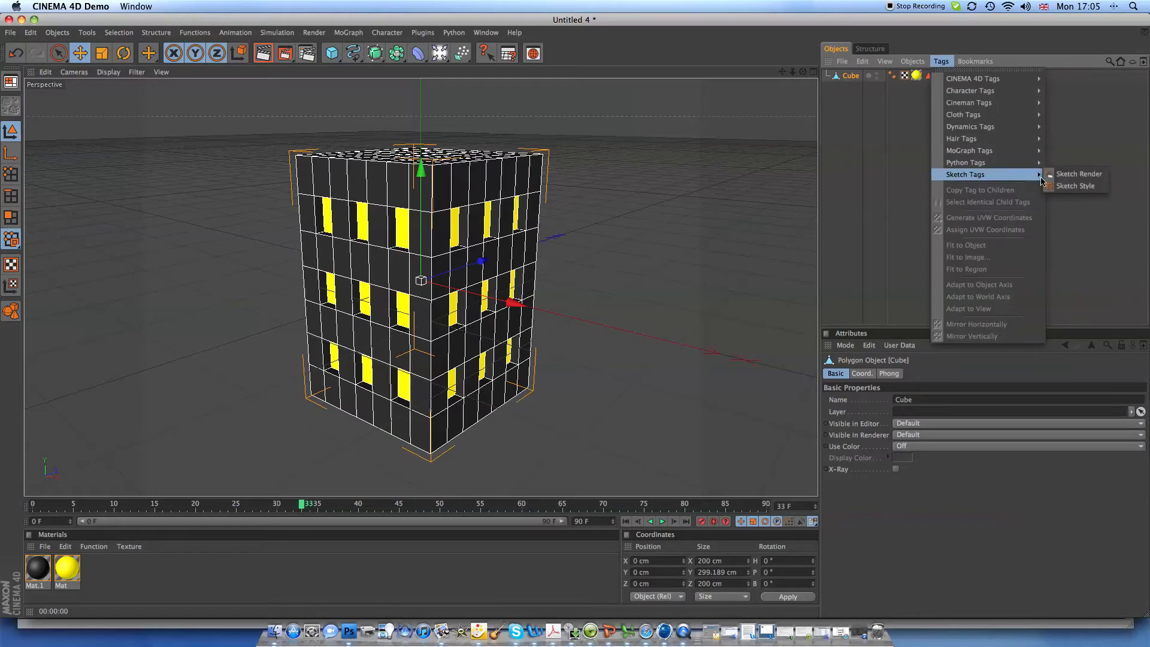
click(1079, 174)
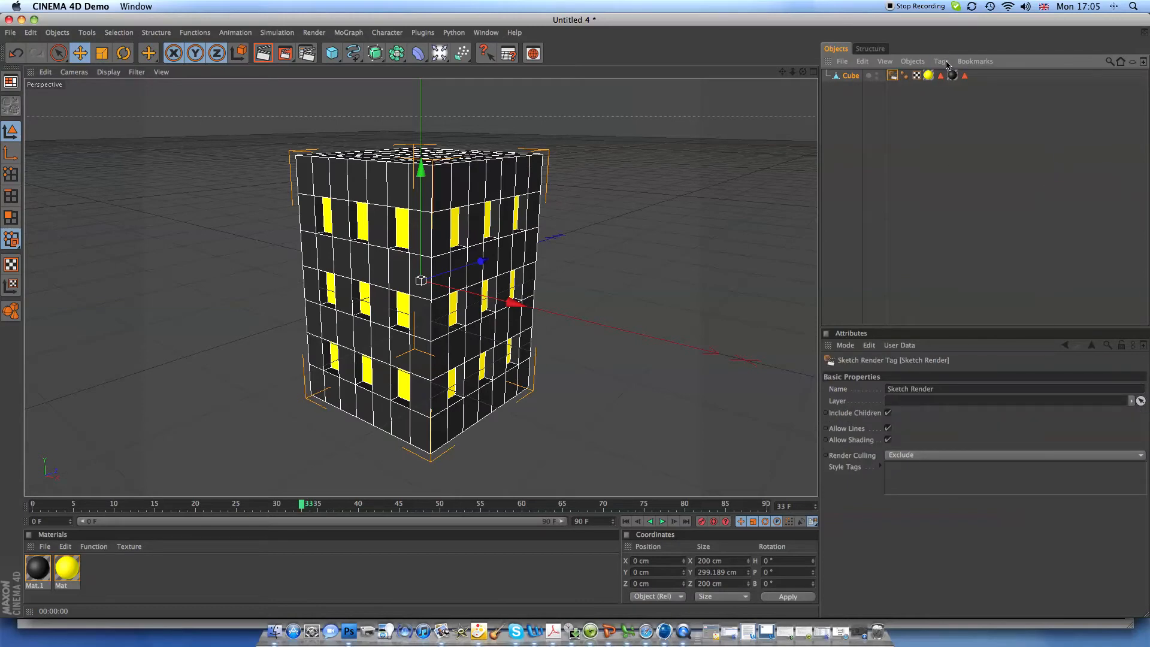
click(941, 61)
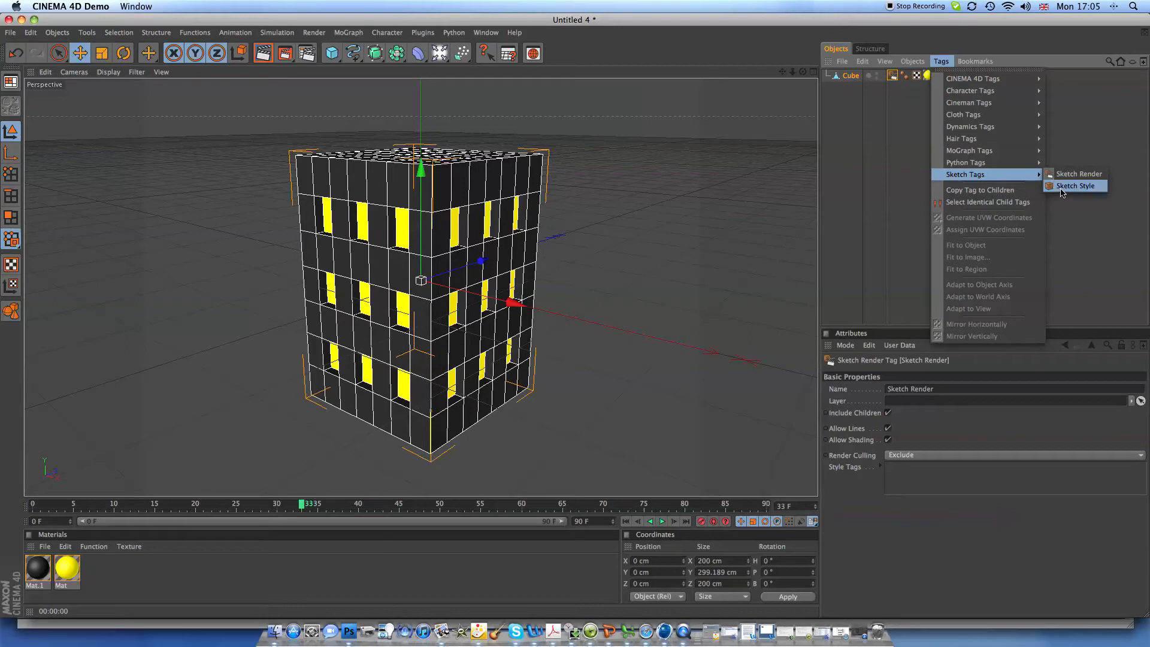
click(1075, 186)
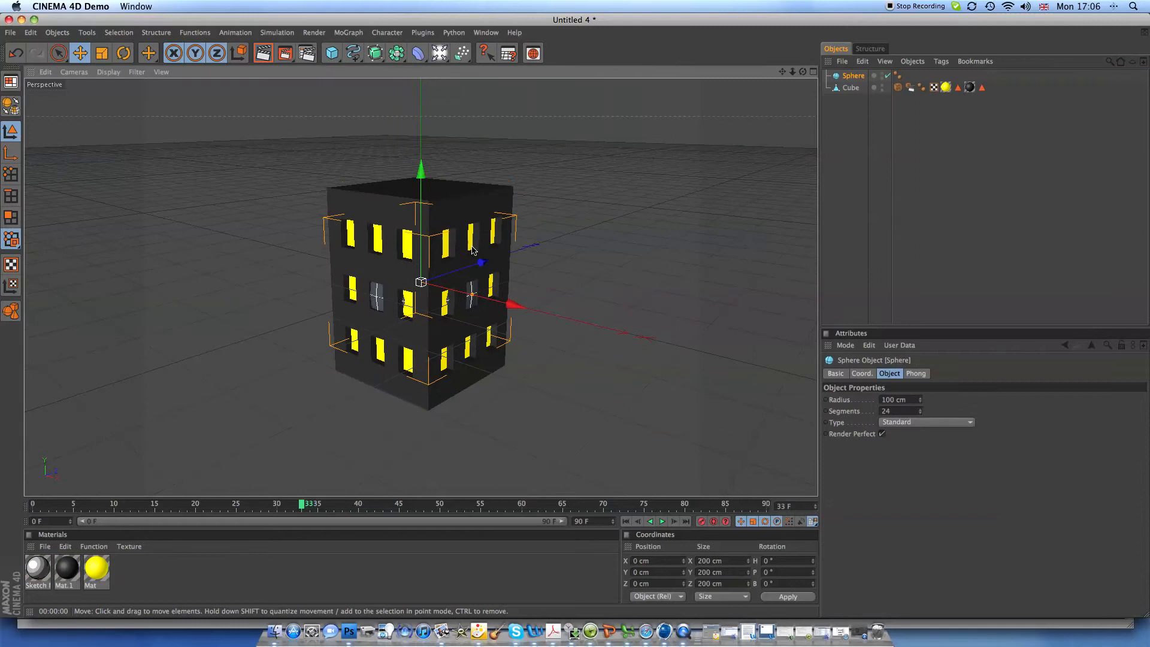
Keyframe the sphere left of the building at frame 0 and in its new position at frame 90.
drag(473, 262, 334, 363)
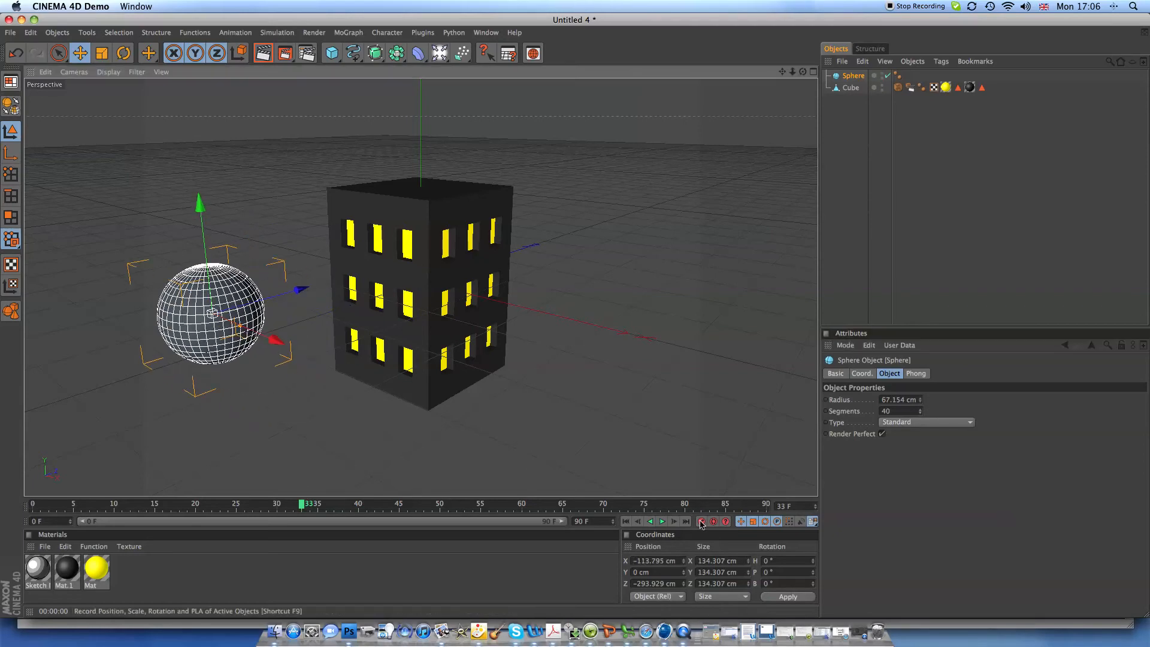
click(684, 520)
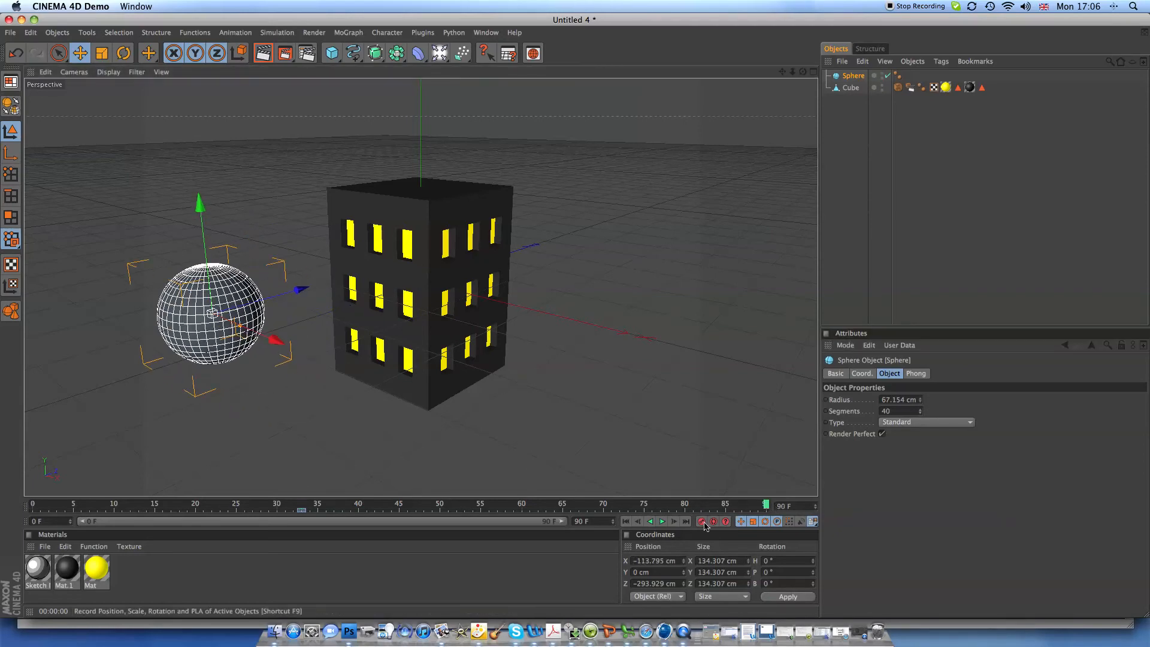
drag(210, 314, 337, 371)
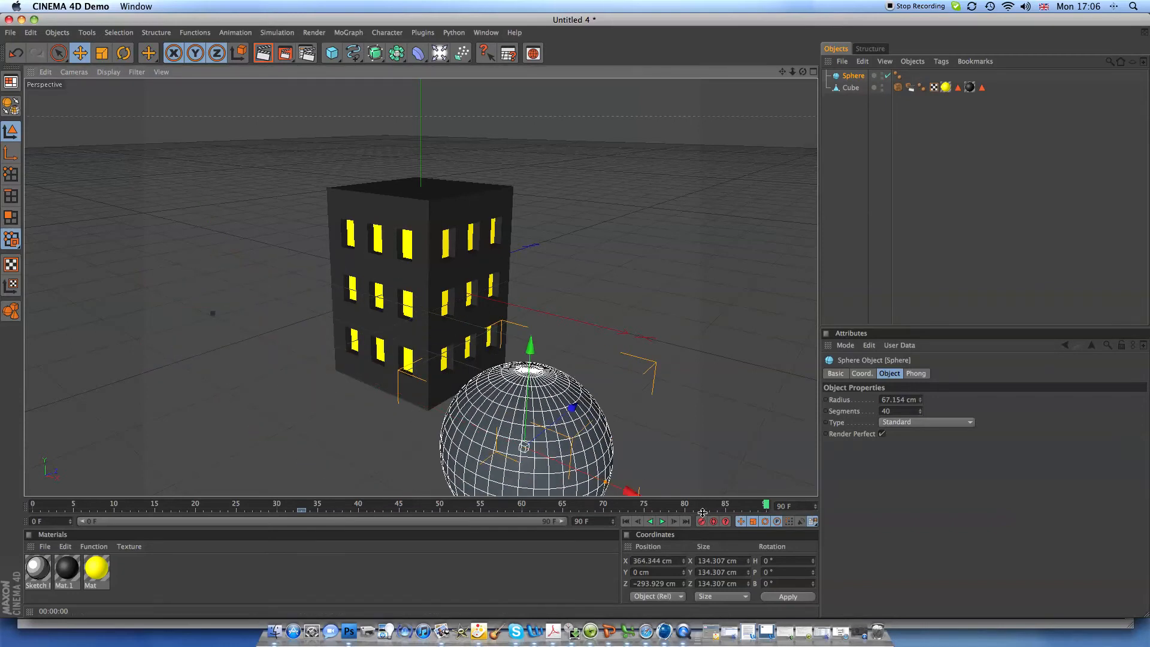
click(661, 520)
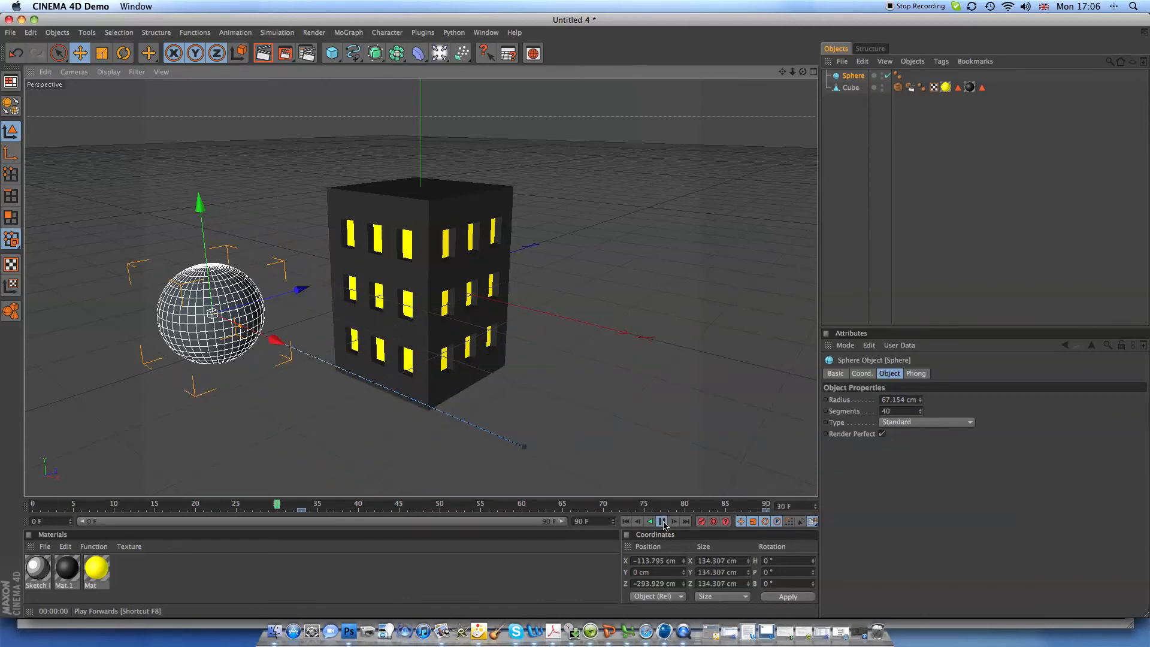
Render the active viewport to preview the building and sphere.
click(661, 520)
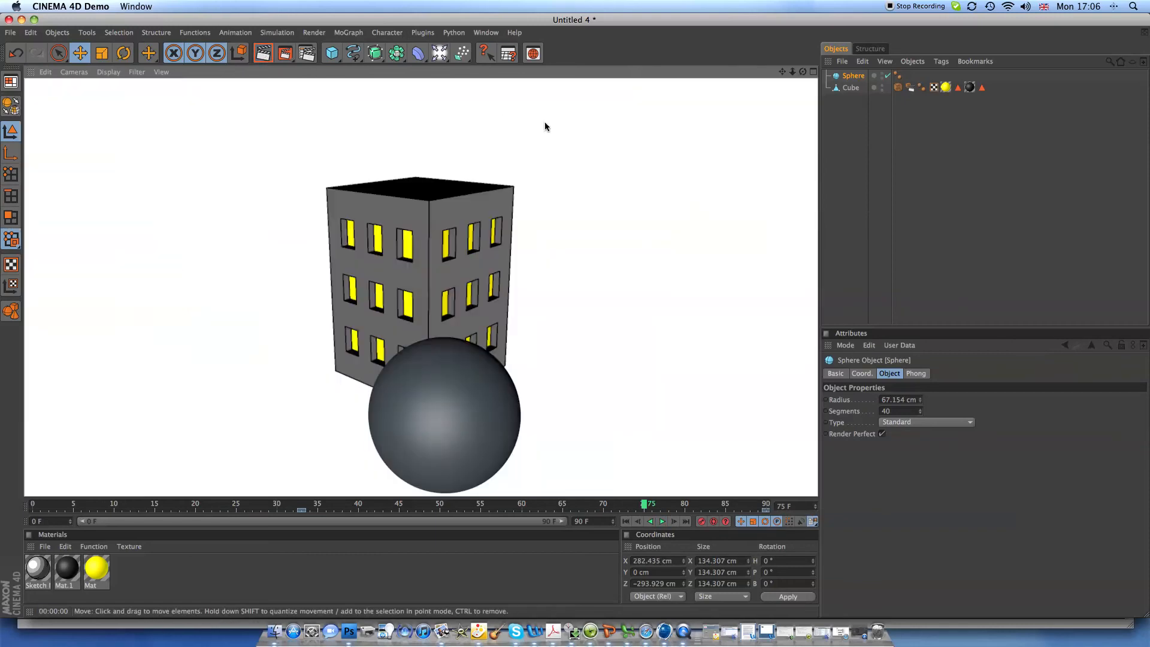
mouse_move(637, 120)
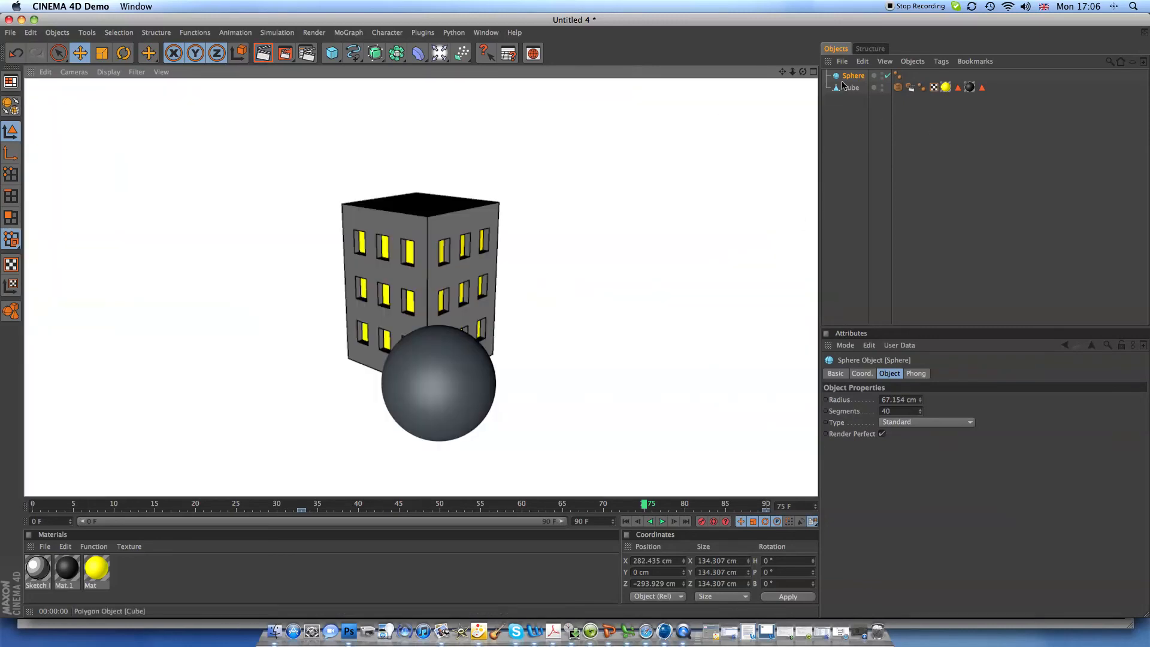
Add Sketch Render and Sketch Style tags to the sphere and open its Sketch Mat material.
click(942, 61)
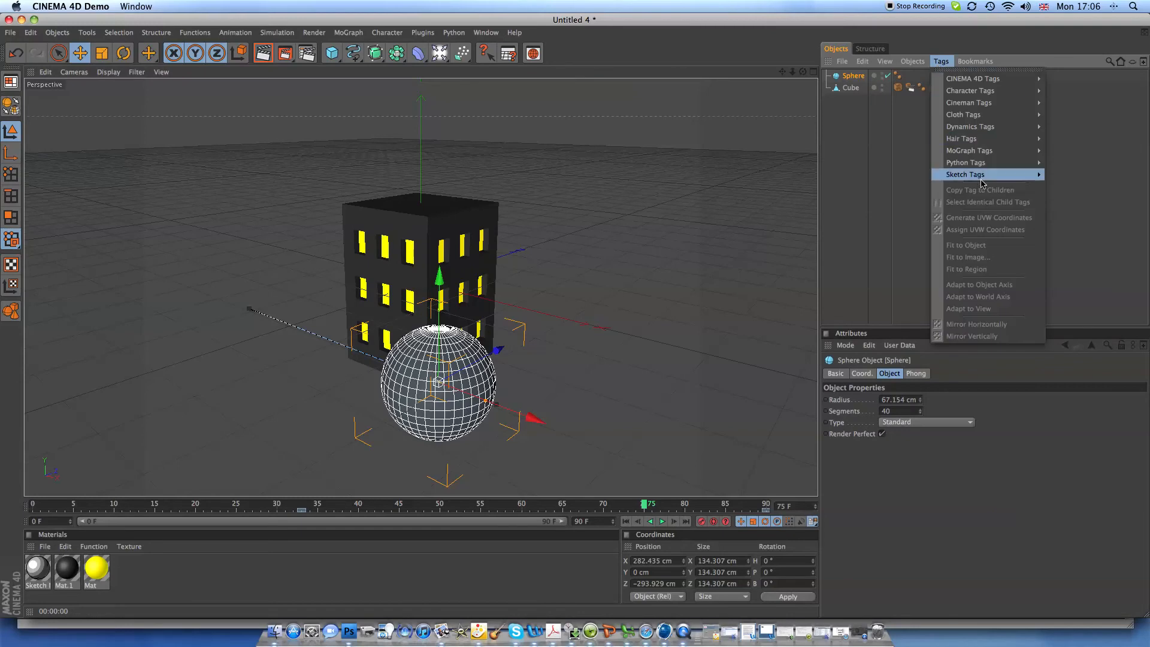
click(966, 174)
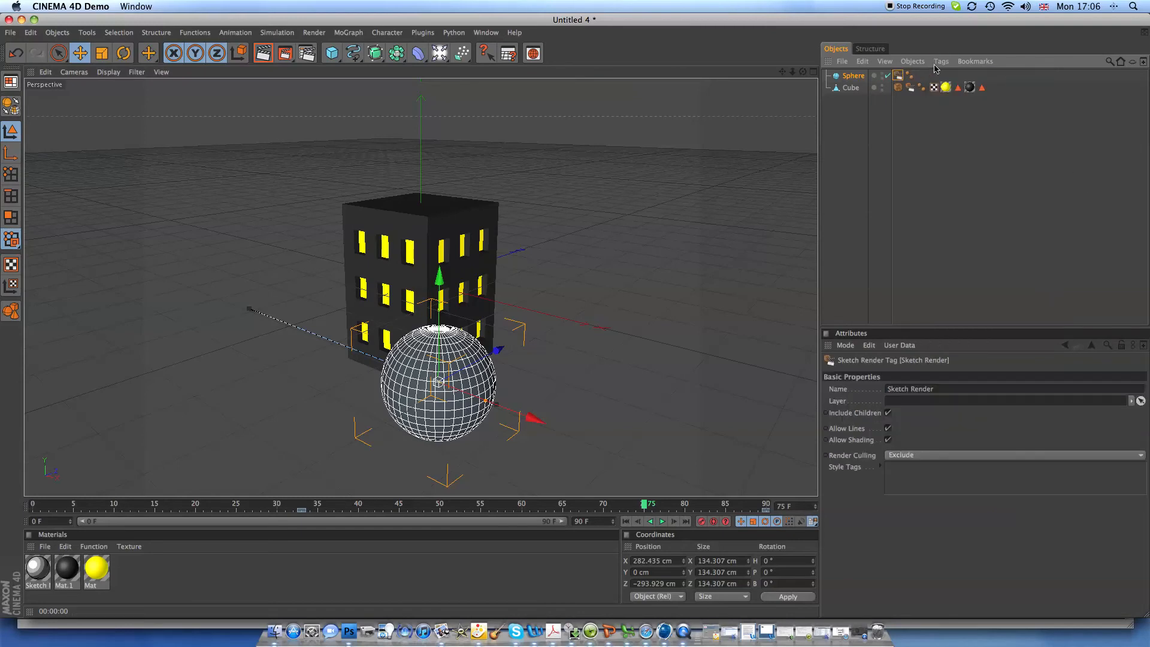
click(941, 61)
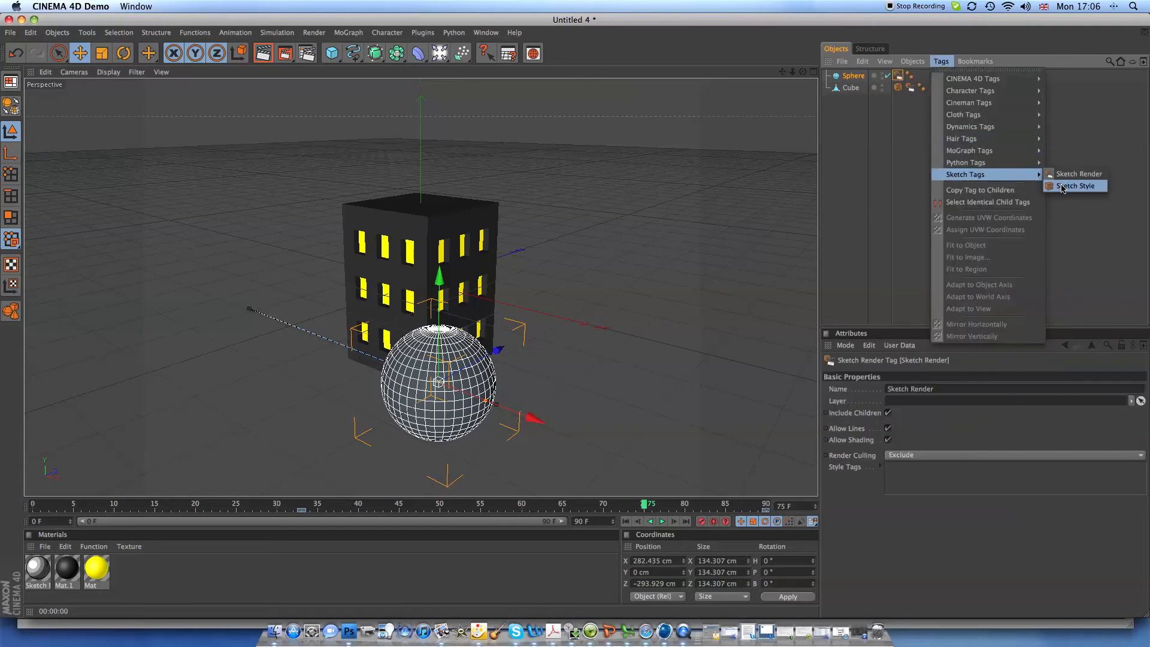
click(1072, 186)
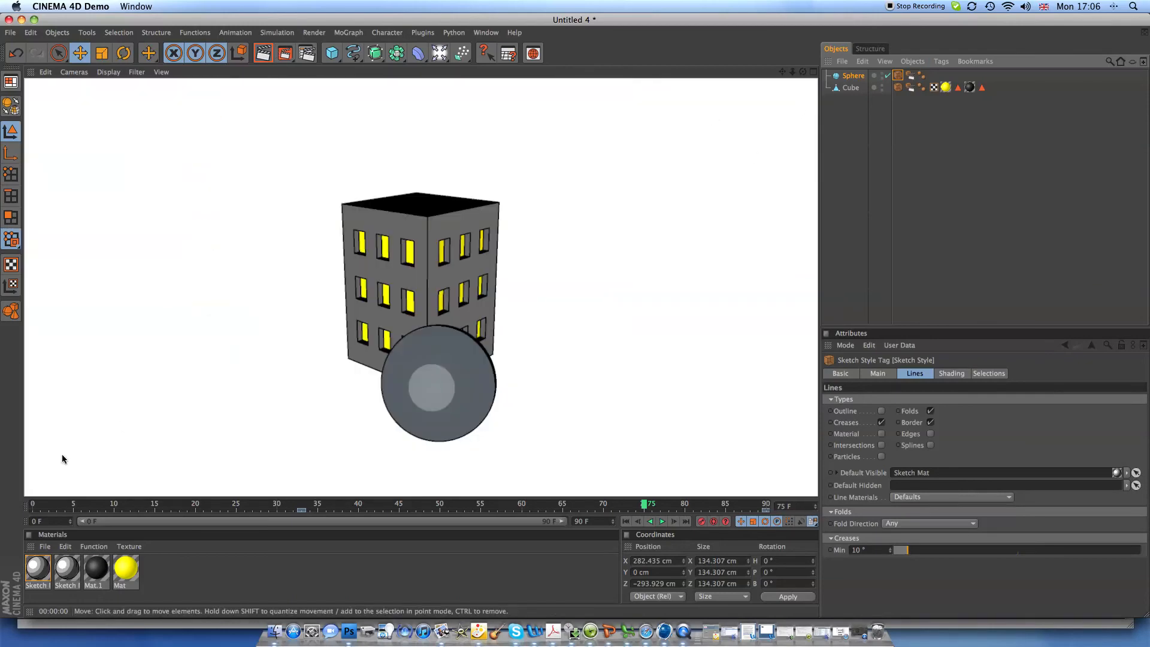
double_click(36, 572)
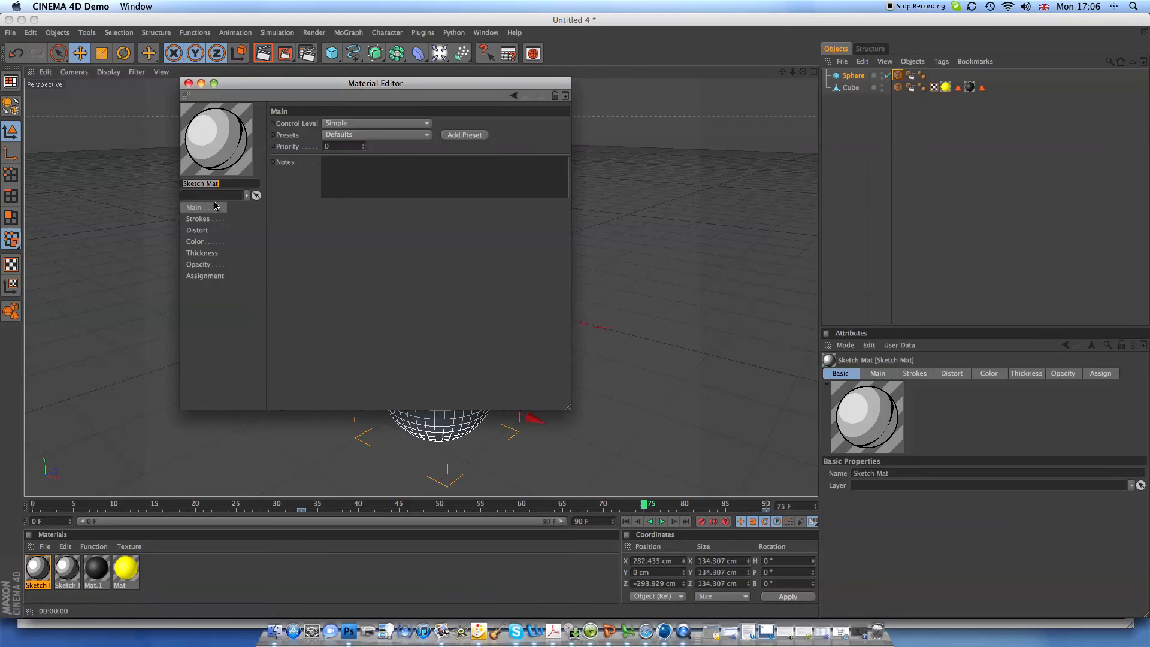
Apply the Pencil (Hard) preset to the Sketch Mat material.
click(425, 134)
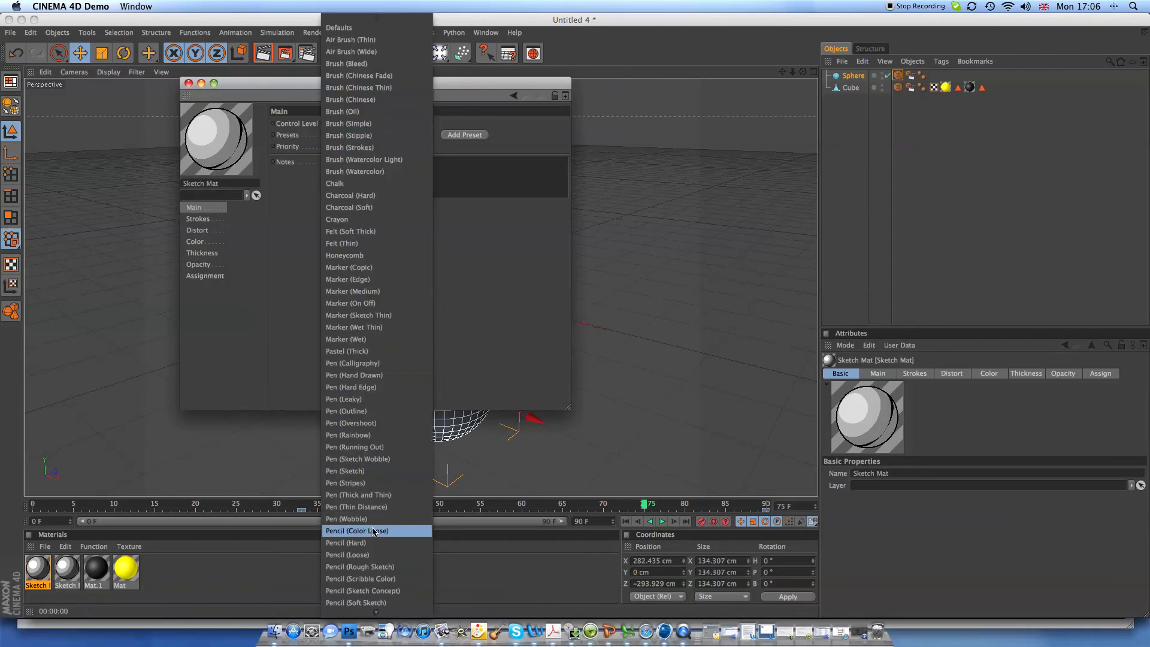
mouse_move(370, 542)
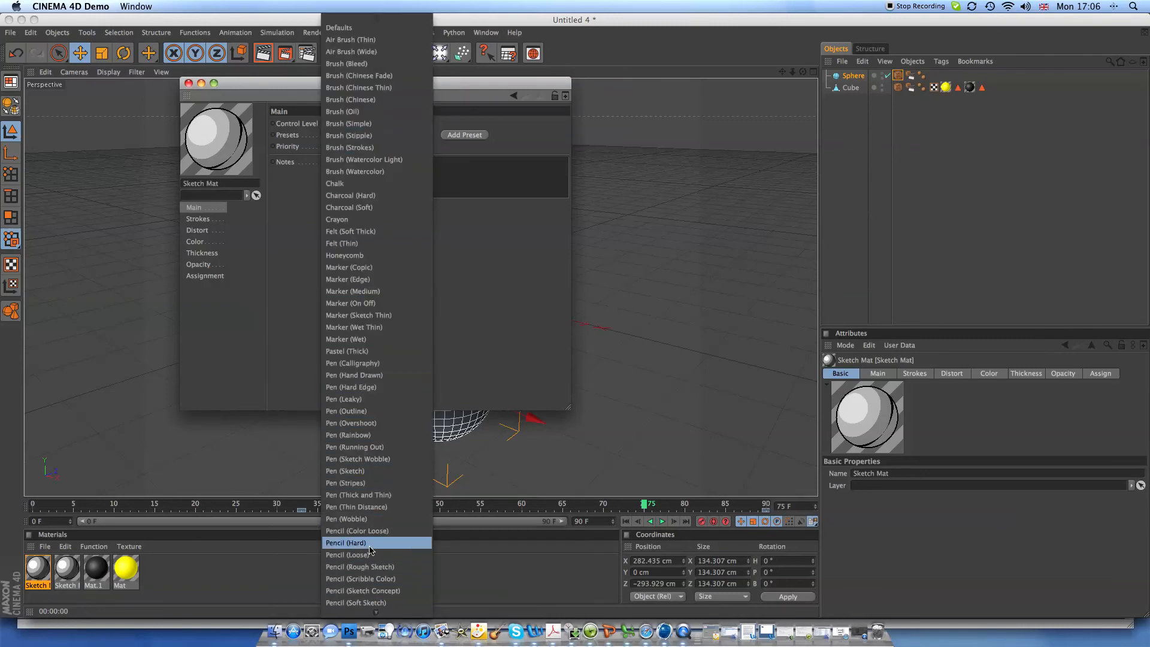
click(345, 542)
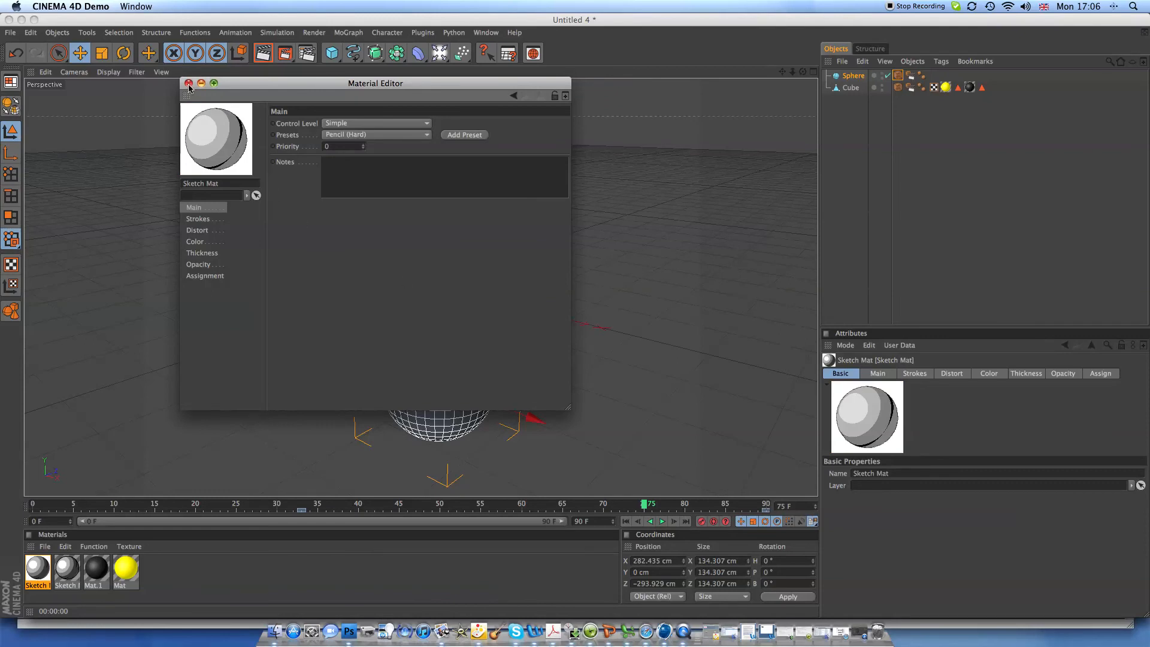
Close the Material Editor window.
click(189, 83)
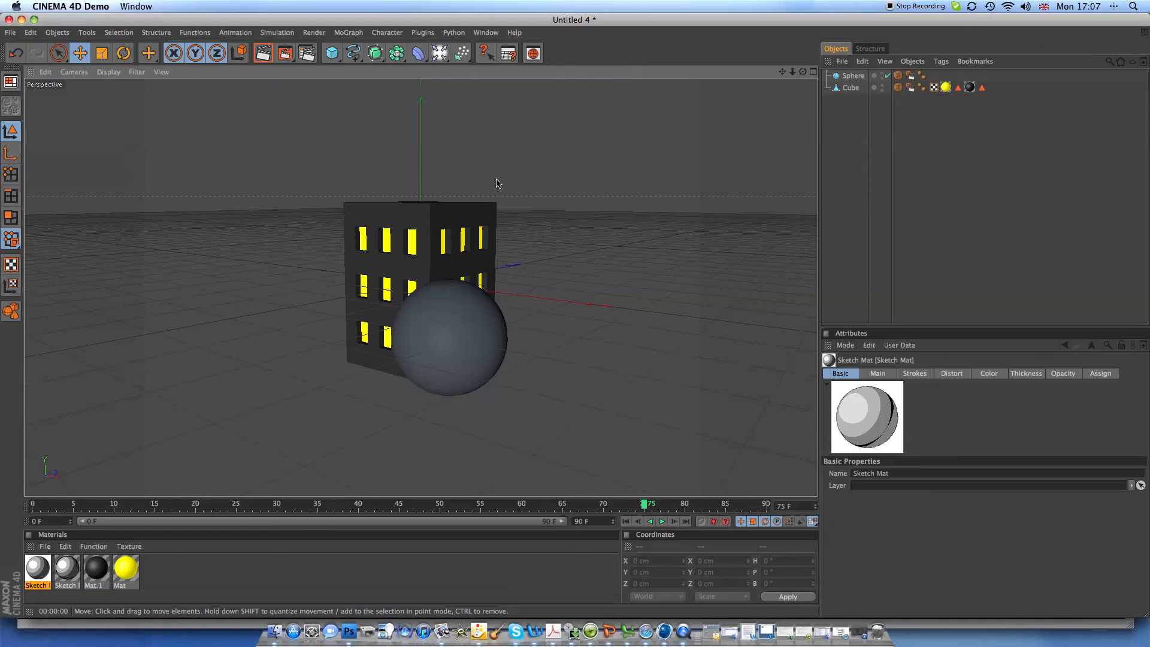
mouse_move(677, 190)
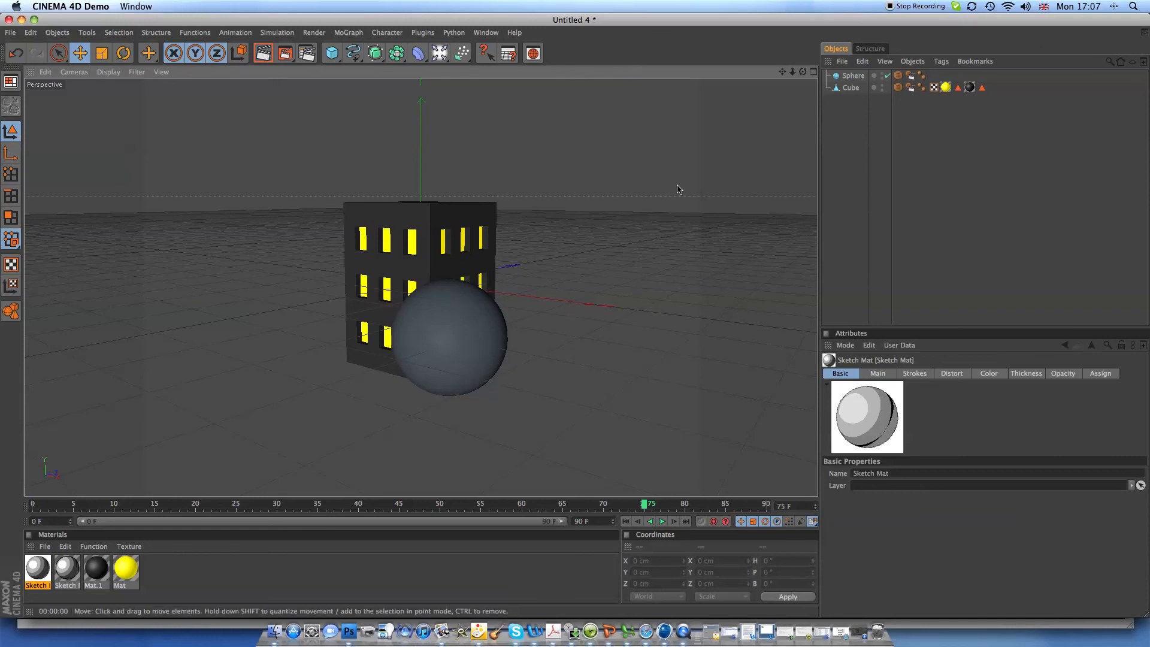